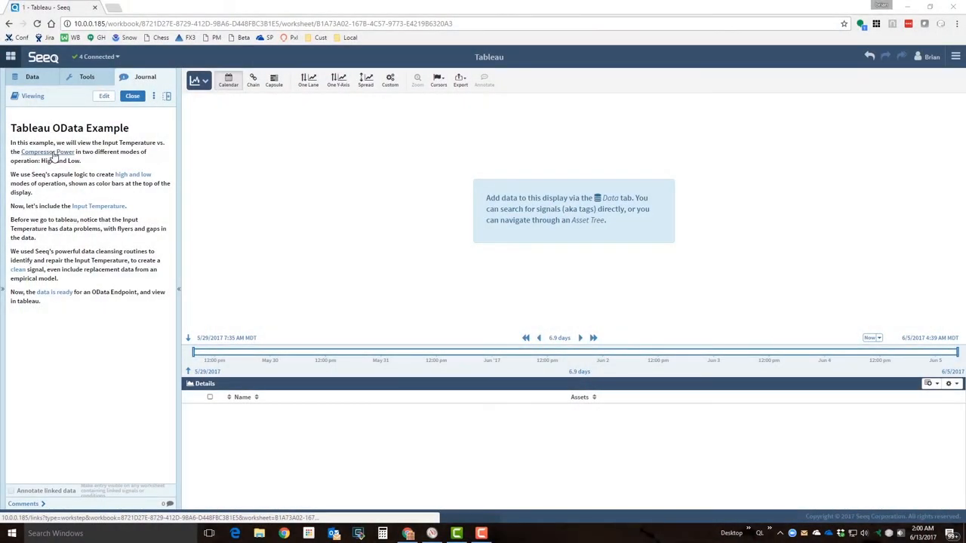
Add Compressor Power and the High and Low mode capsules from the journal links.
{"action": "left_click", "coordinate": [47, 151]}
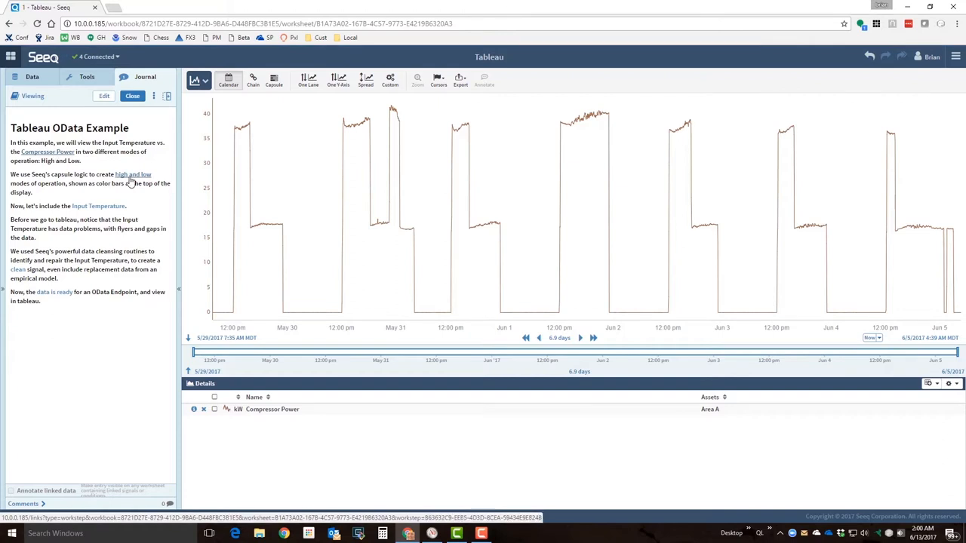
{"action": "mouse_move", "coordinate": [132, 178]}
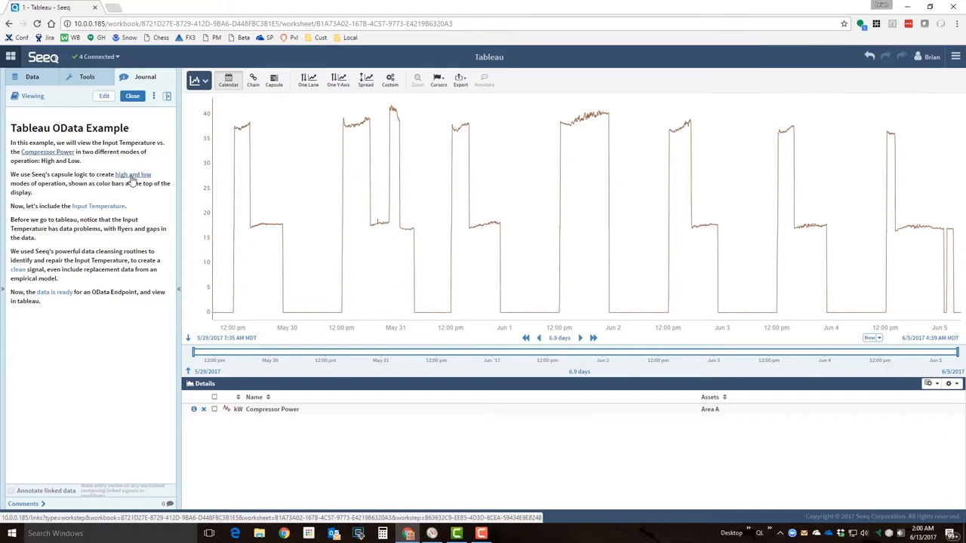
{"action": "left_click", "coordinate": [133, 175]}
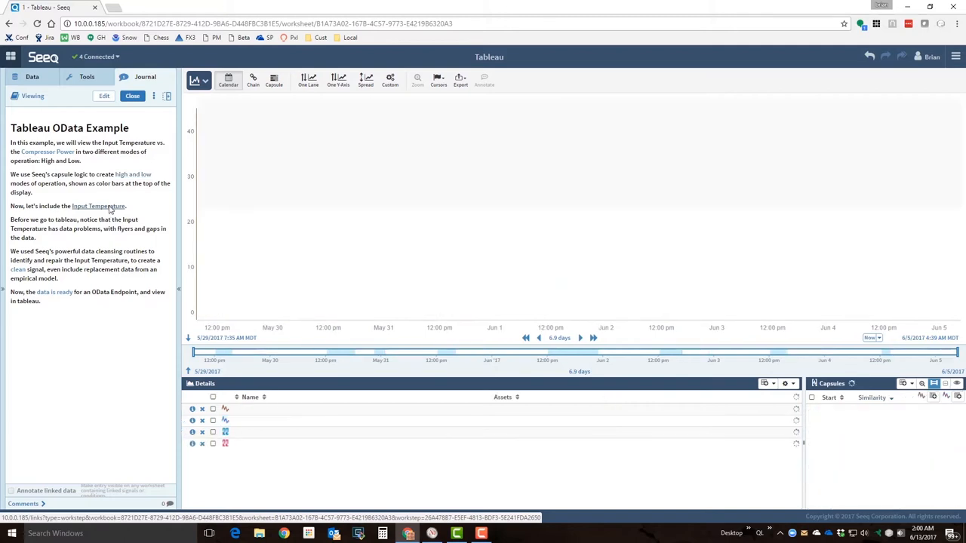
Add the Input Temperature Clean signal from the journal link, replacing the raw temperature.
{"action": "left_click", "coordinate": [98, 205]}
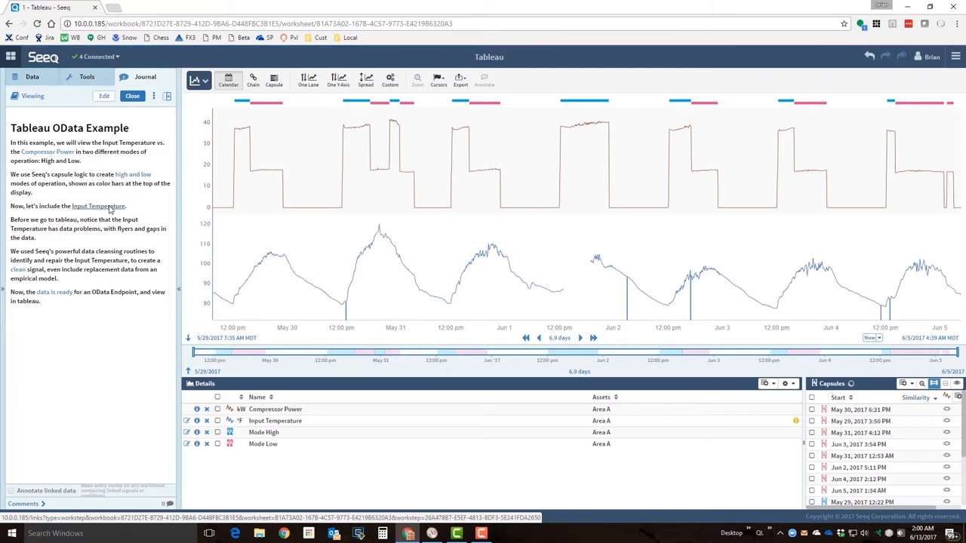
{"action": "mouse_move", "coordinate": [610, 284]}
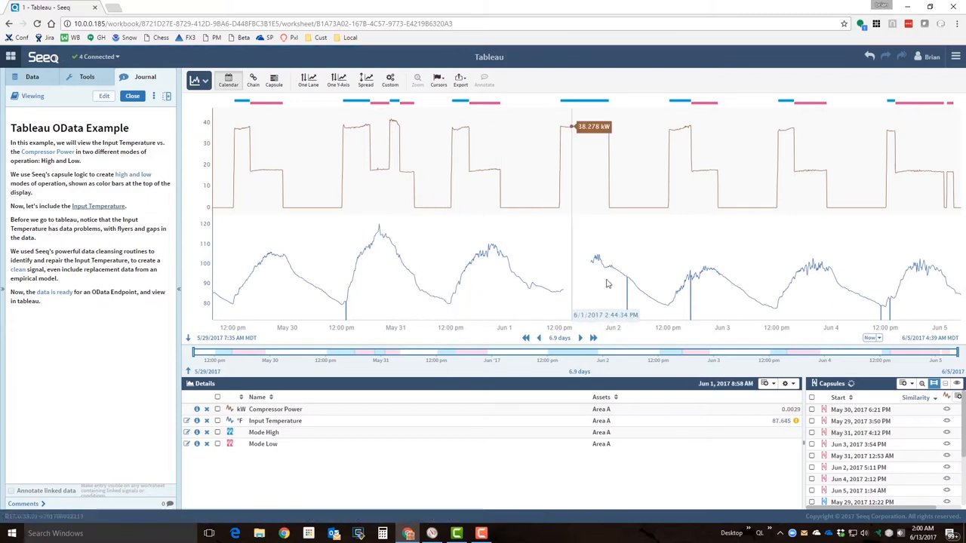
{"action": "mouse_move", "coordinate": [691, 300]}
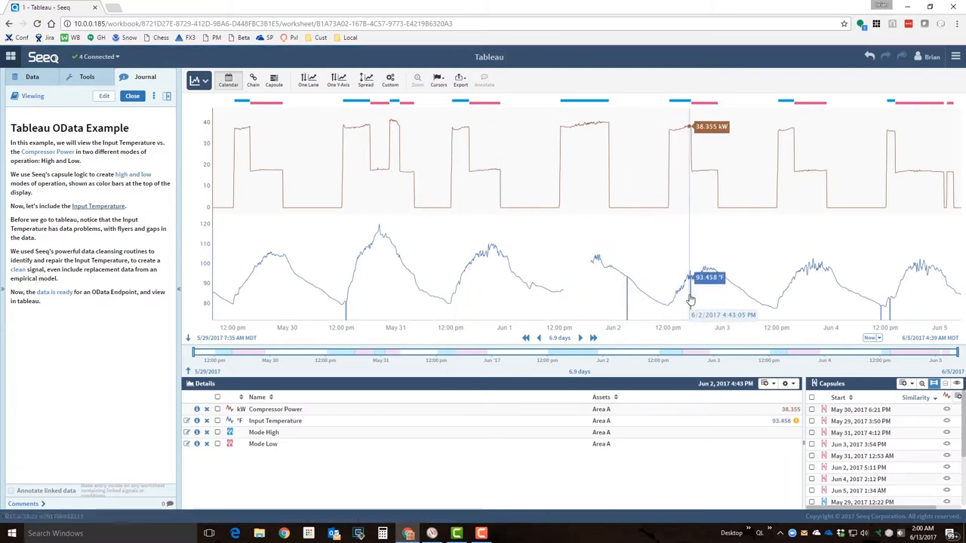
{"action": "mouse_move", "coordinate": [890, 316]}
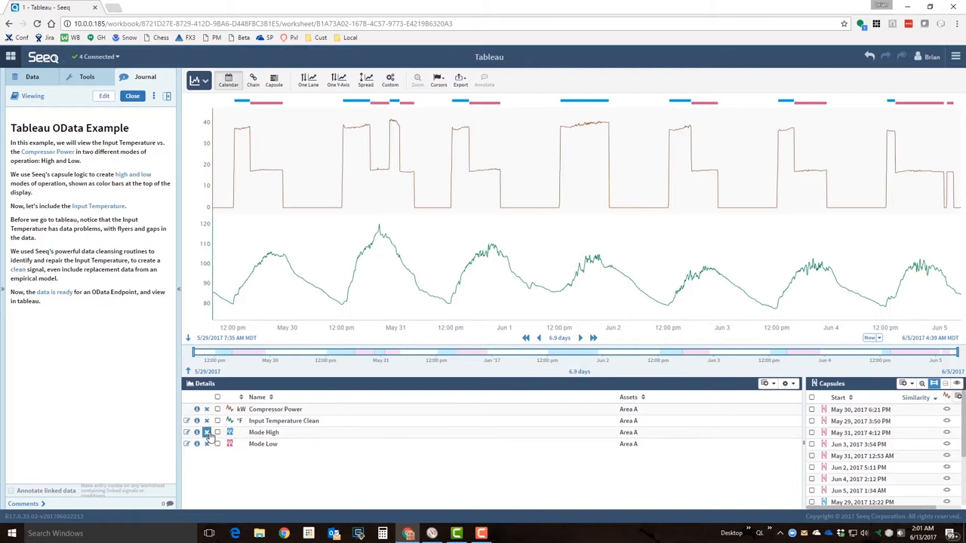
Export the worksheet to OData and copy the Sample Table Endpoint URL.
{"action": "left_click", "coordinate": [217, 432]}
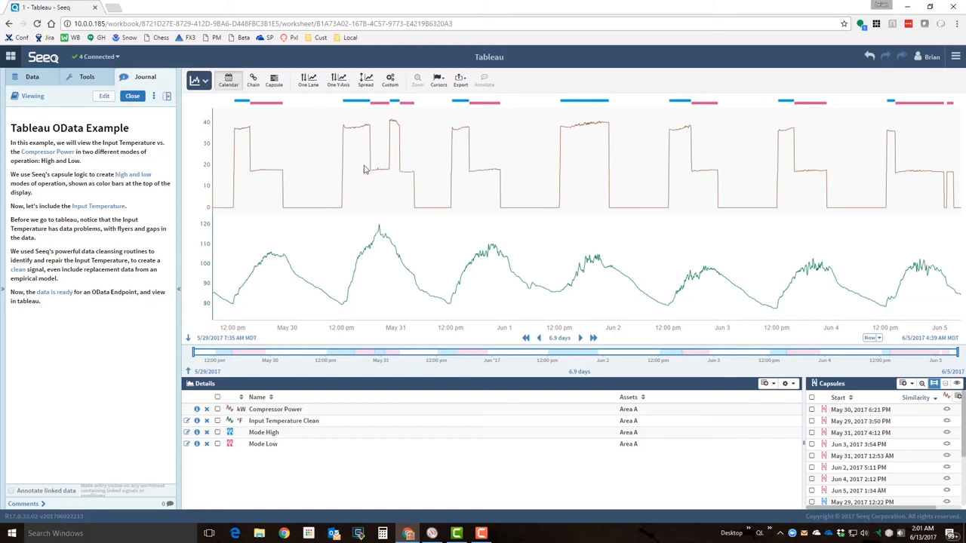
{"action": "left_click", "coordinate": [460, 79]}
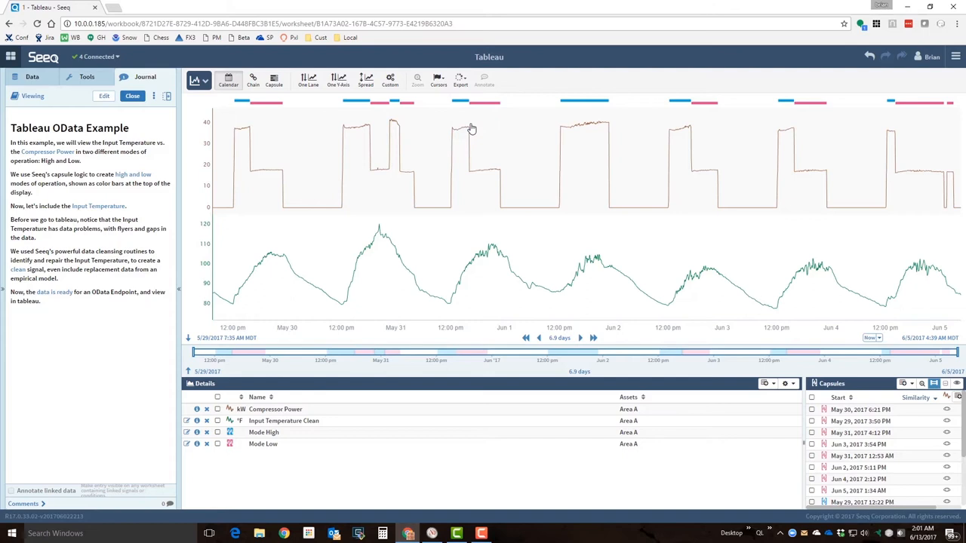
{"action": "left_click", "coordinate": [613, 207]}
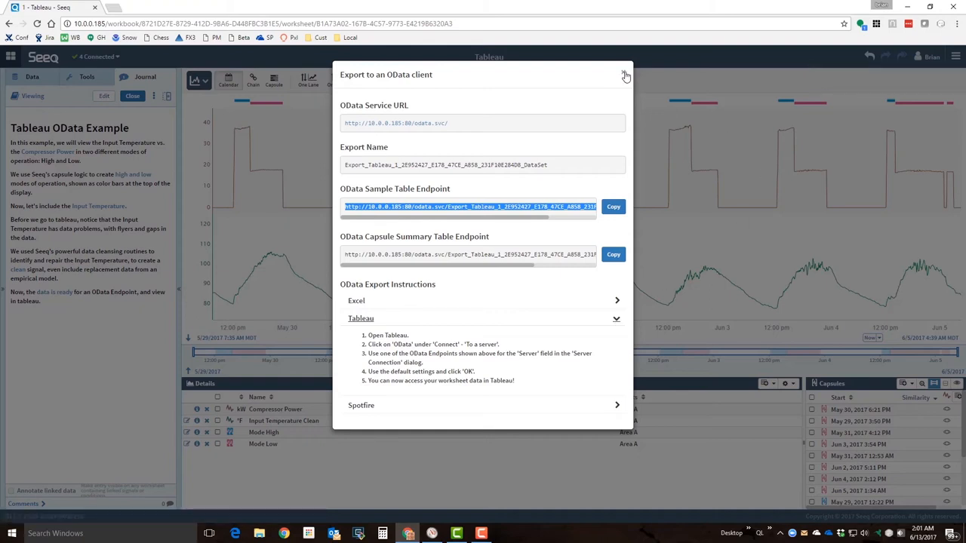
{"action": "left_click", "coordinate": [624, 76]}
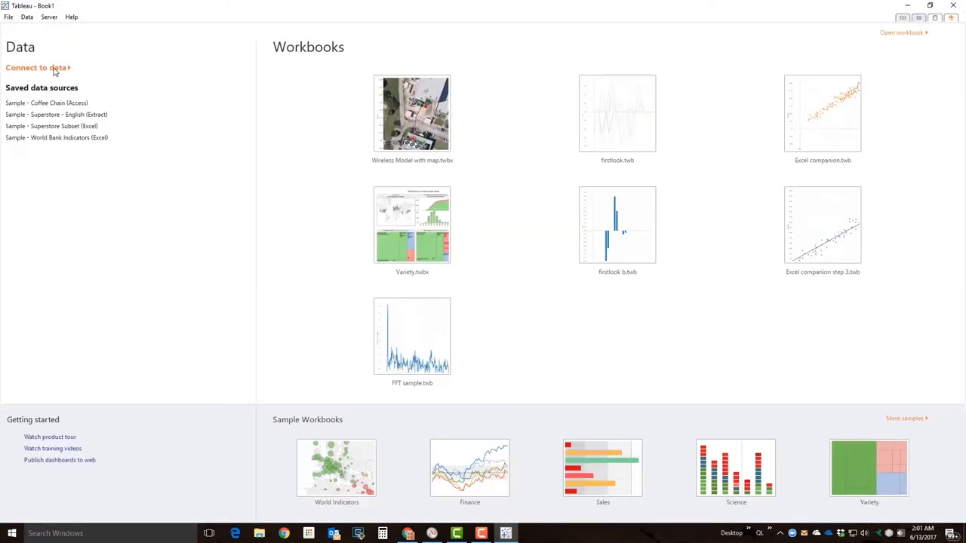
Start an OData data connection in Tableau.
{"action": "left_click", "coordinate": [16, 389]}
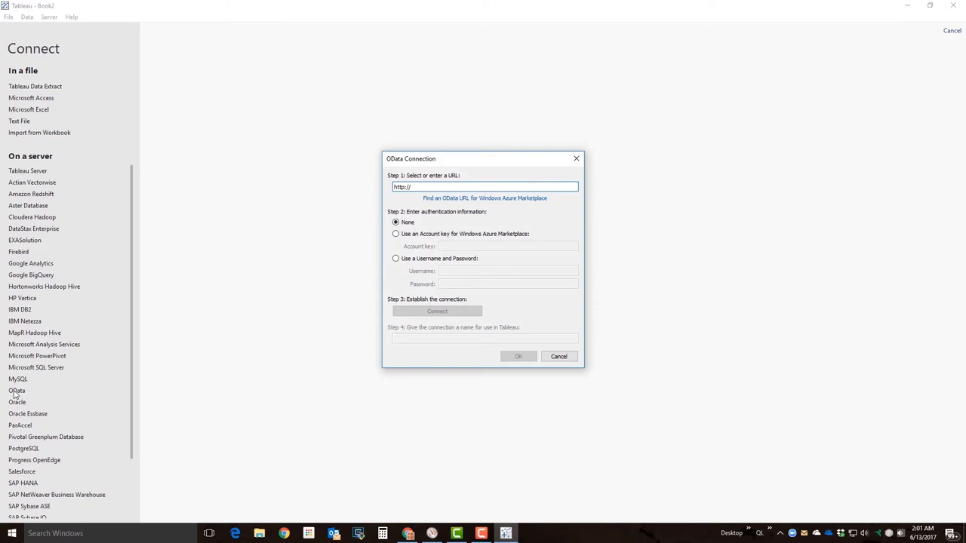
Connect Tableau to the Seeq OData endpoint and go to Sheet 1.
{"action": "left_click", "coordinate": [486, 187]}
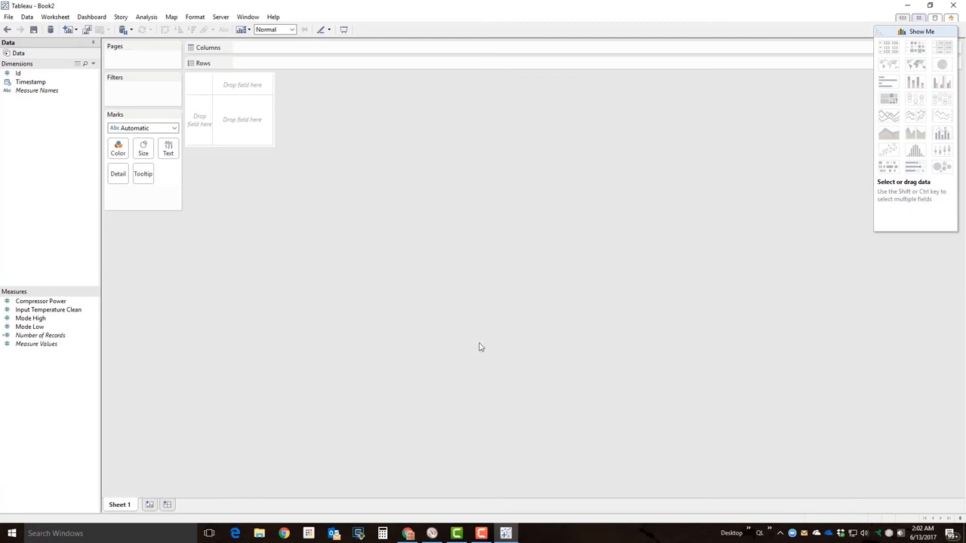
{"action": "left_click", "coordinate": [41, 302]}
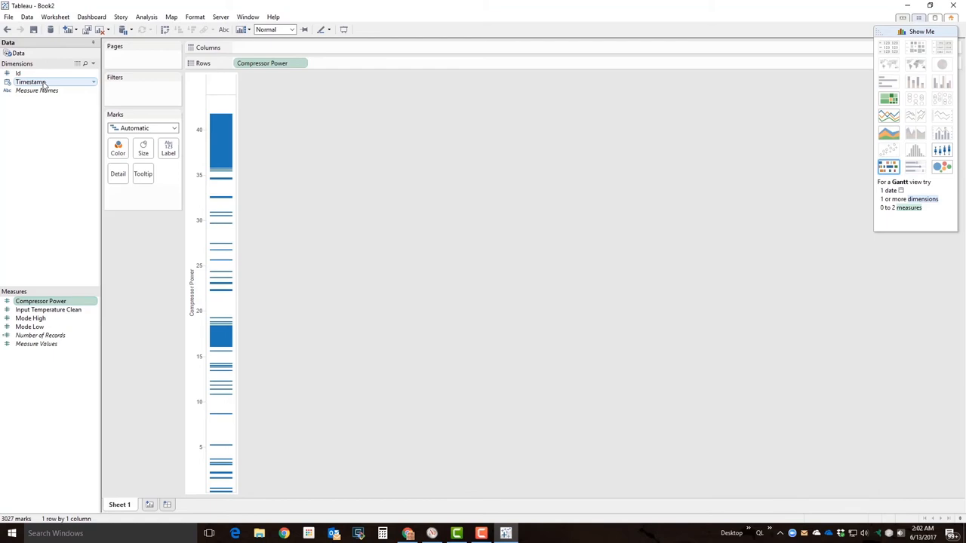
Plot Compressor Power and disaggregated Input Temperature Clean as lines over Timestamp, then start a second sheet.
{"action": "left_click_drag", "start_coordinate": [30, 81], "coordinate": [269, 46]}
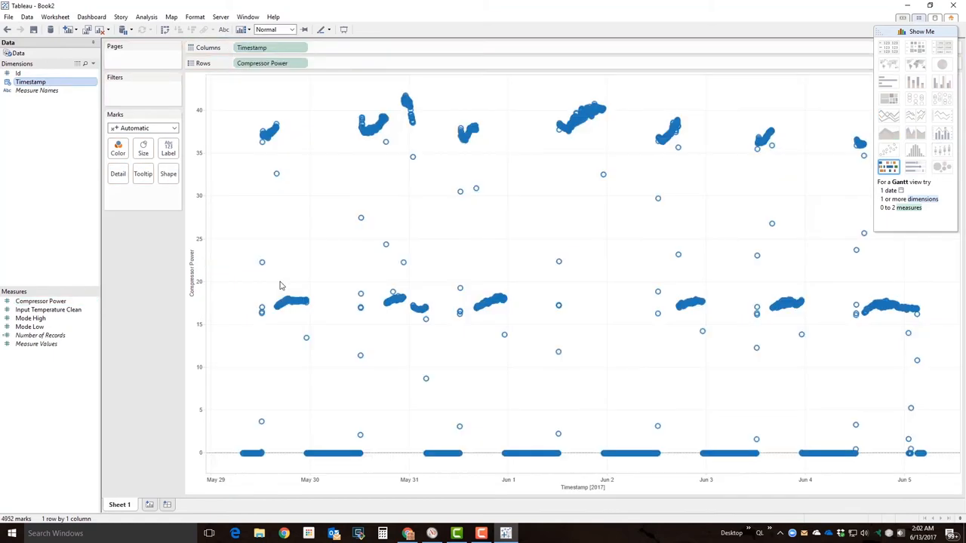
{"action": "left_click", "coordinate": [142, 127]}
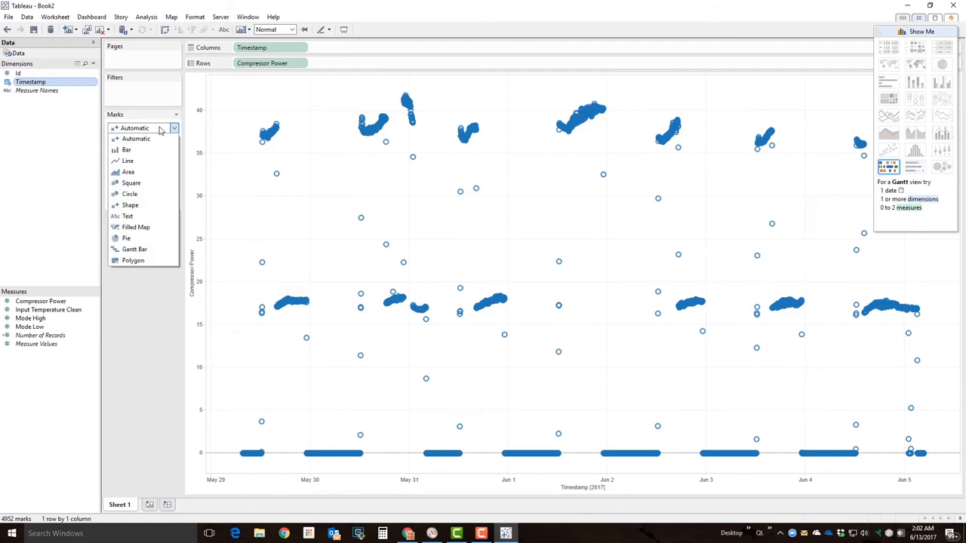
{"action": "left_click", "coordinate": [126, 160]}
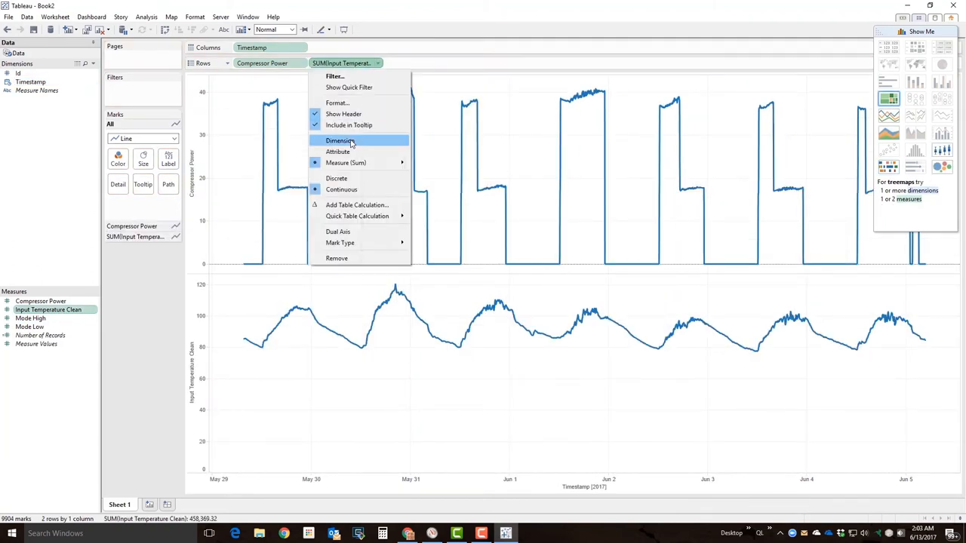
{"action": "left_click", "coordinate": [339, 140]}
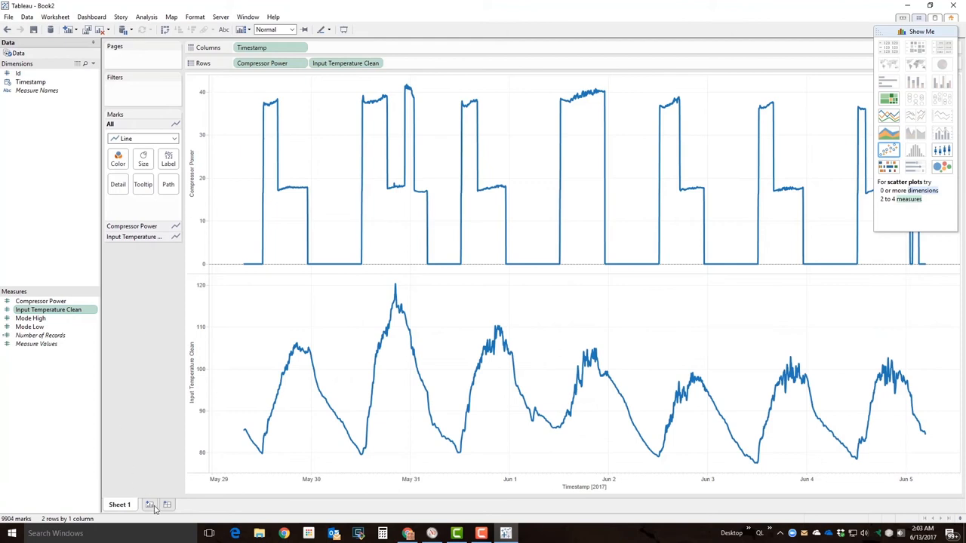
{"action": "left_click", "coordinate": [150, 504]}
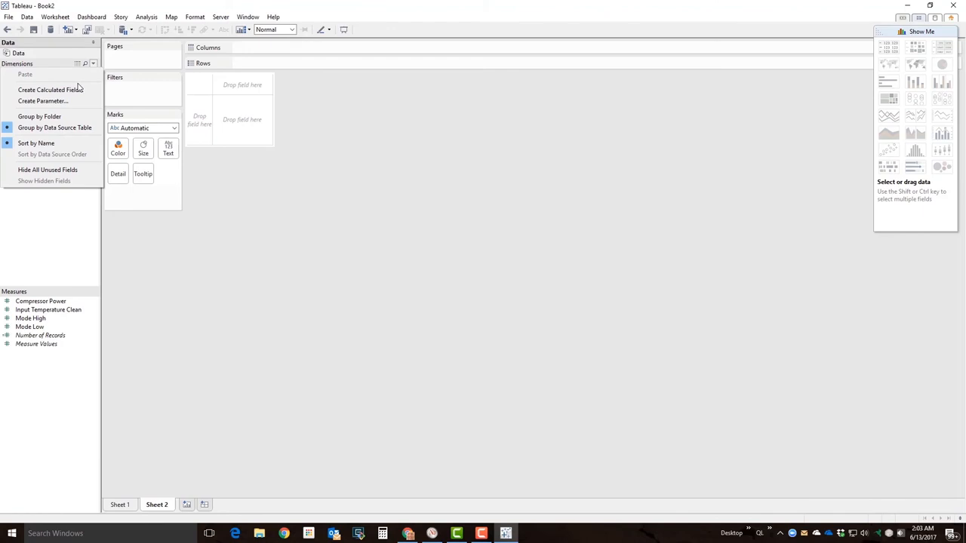
Create calculated field Mode: High if Mode High=1, Low if Mode Low=1, else Off/Transition.
{"action": "left_click", "coordinate": [51, 89]}
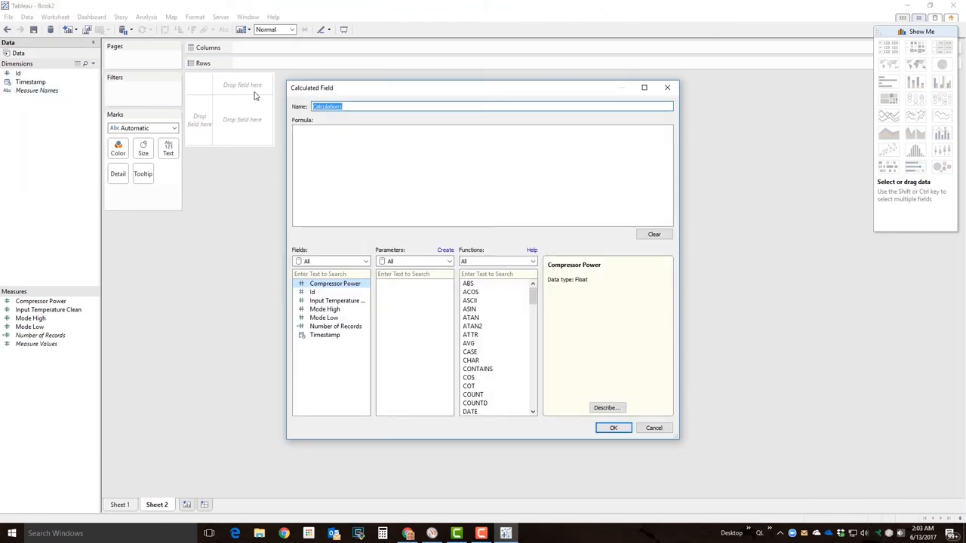
{"action": "type", "text": "Mode"}
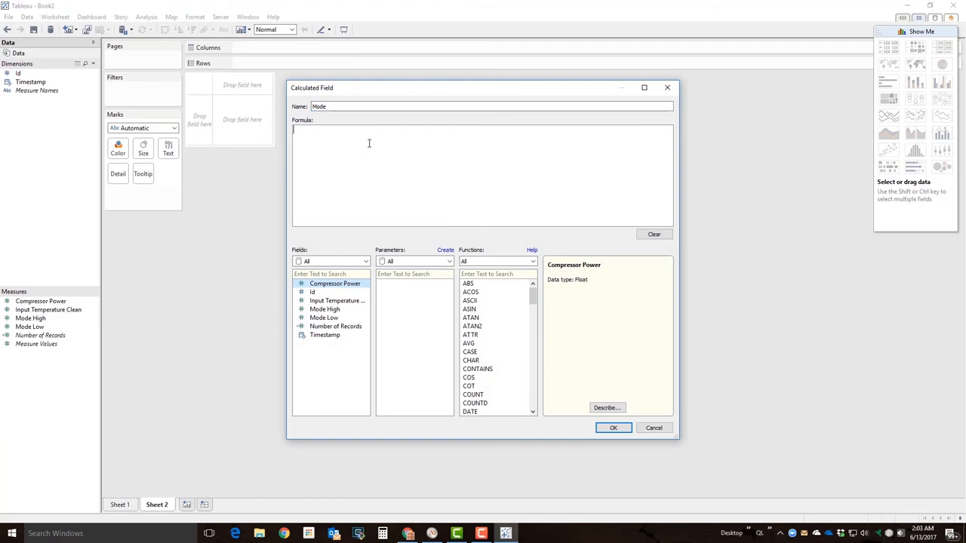
{"action": "type", "text": "if"}
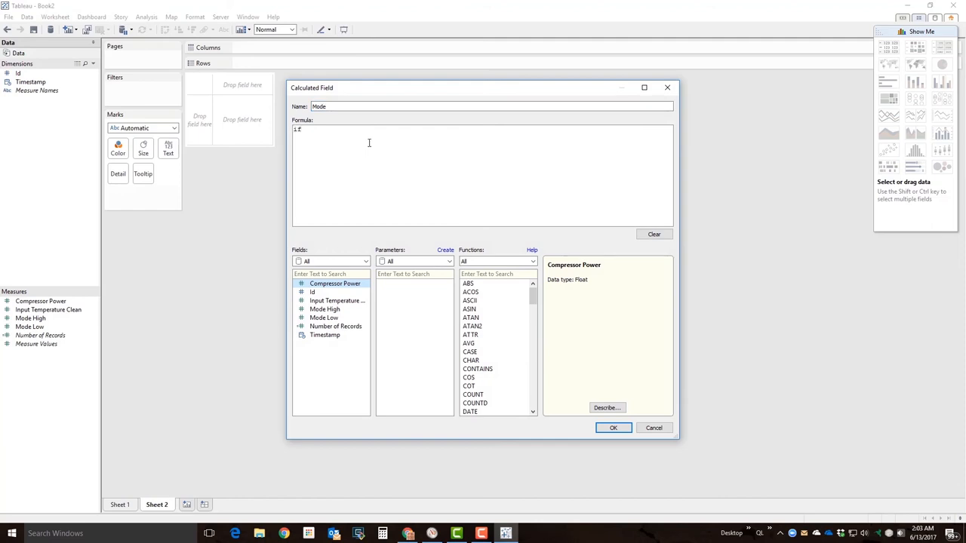
{"action": "double_click", "coordinate": [325, 309]}
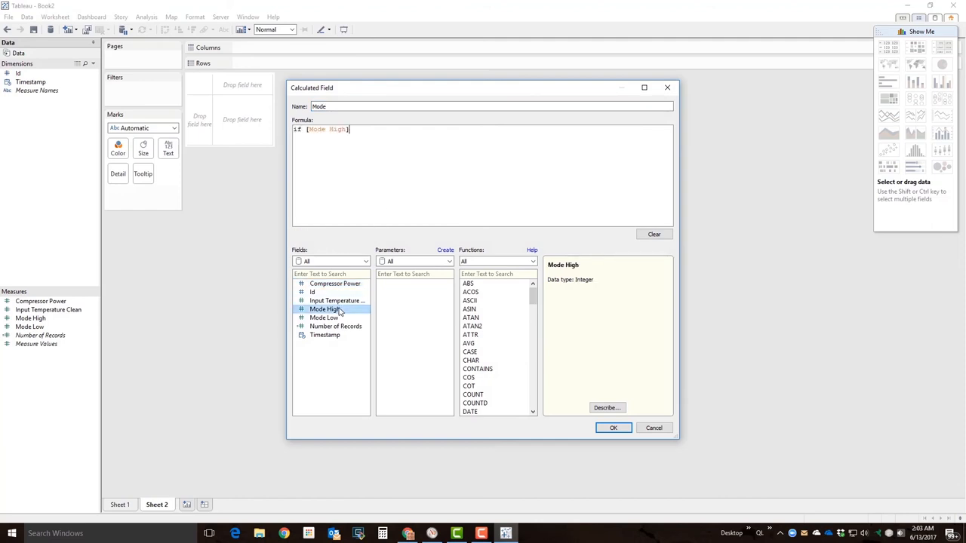
{"action": "type", "text": "=1 thn"}
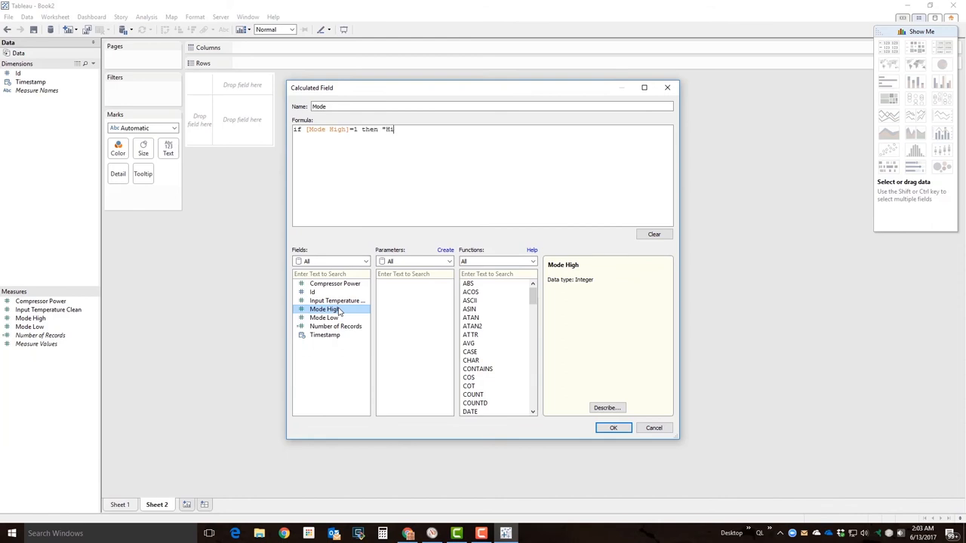
{"action": "type", "text": "gh\" else"}
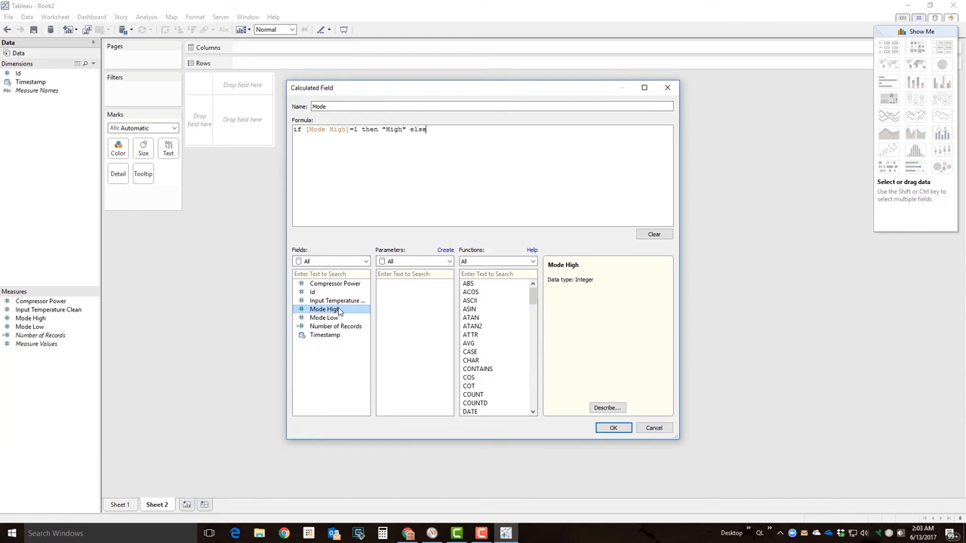
{"action": "type", "text": "elseif [Mode Low]=1"}
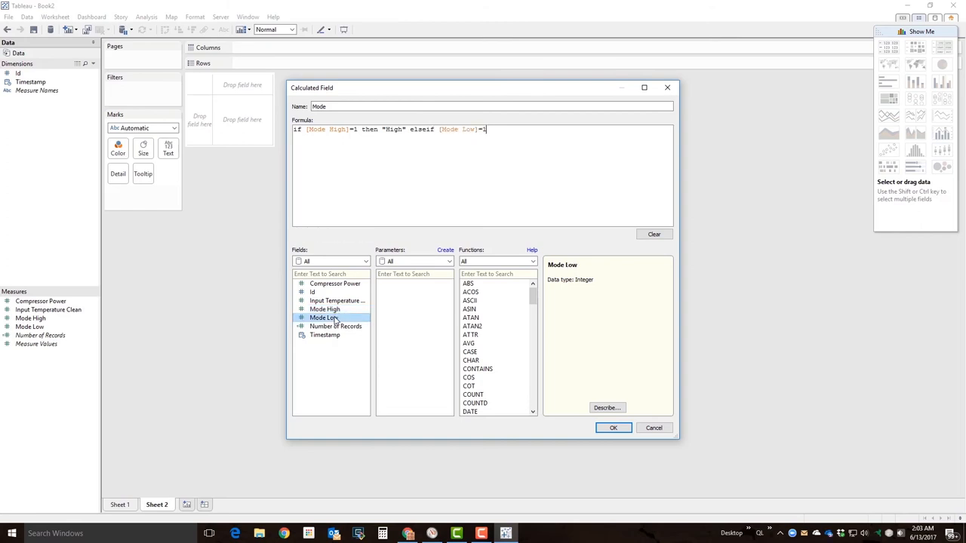
{"action": "type", "text": "then \"Low\" else"}
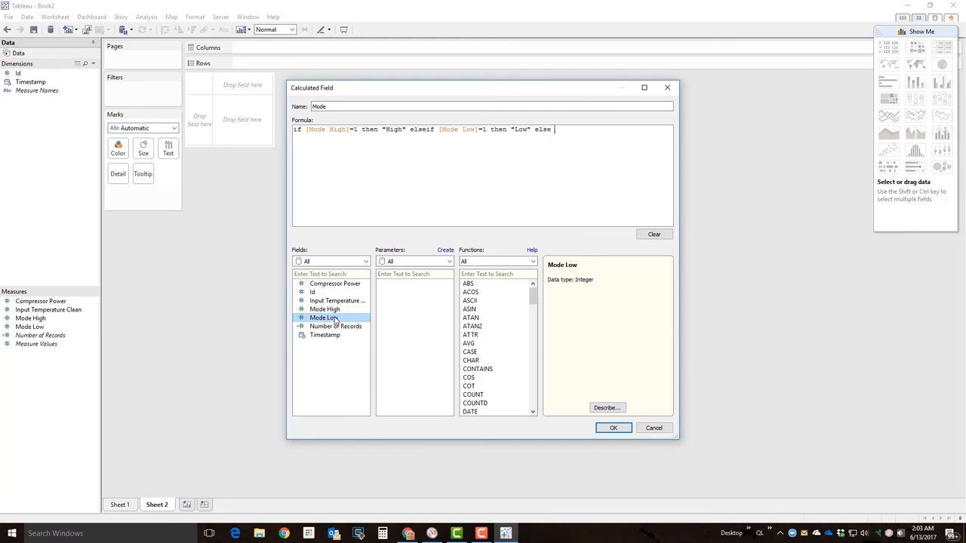
{"action": "type", "text": "\""}
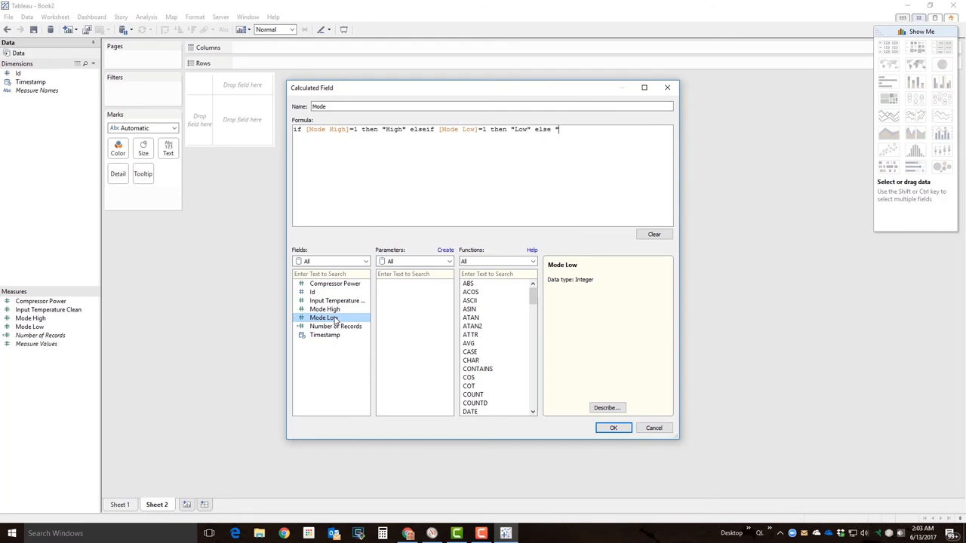
{"action": "type", "text": "Off/Transition\" end"}
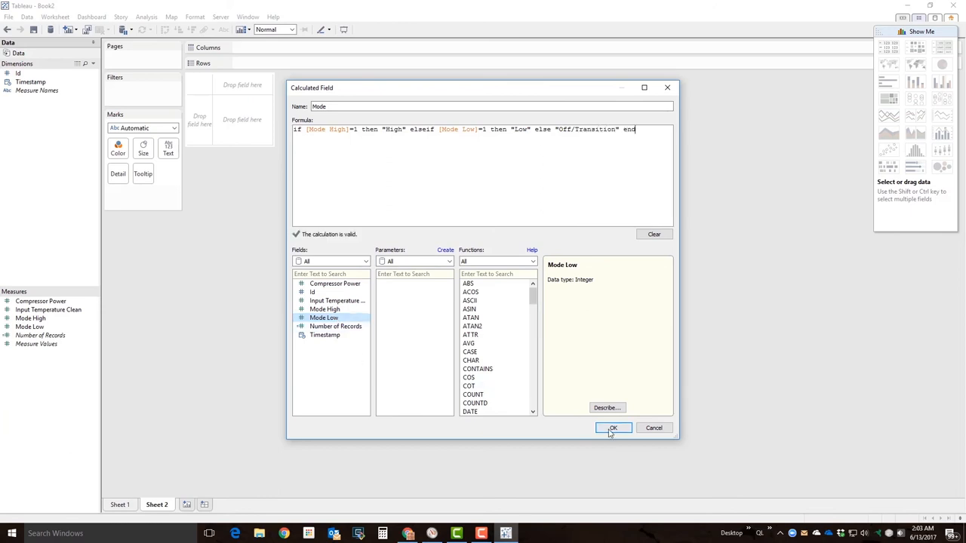
{"action": "left_click", "coordinate": [612, 429]}
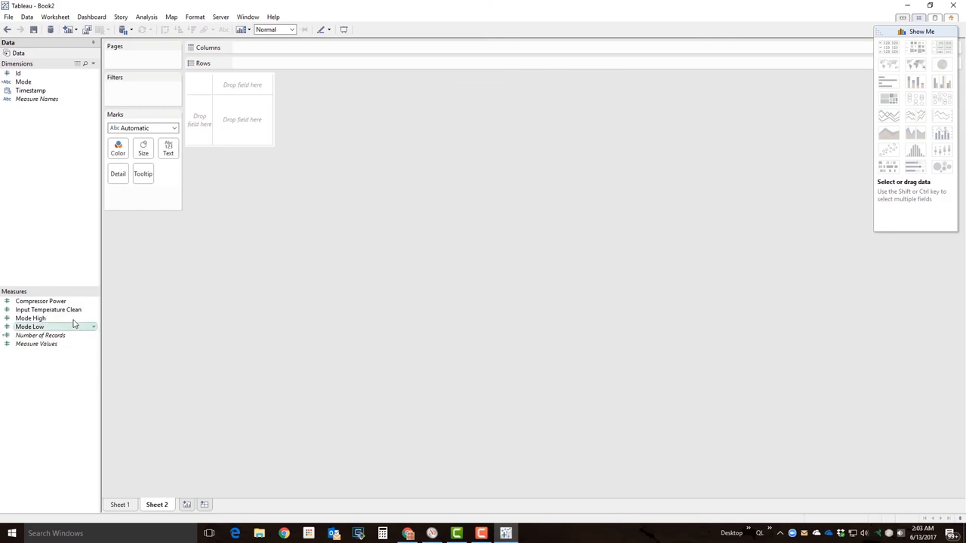
Put Input Temperature Clean on Columns as disaggregated values for the scatter against Compressor Power.
{"action": "left_click_drag", "start_coordinate": [48, 309], "coordinate": [275, 60]}
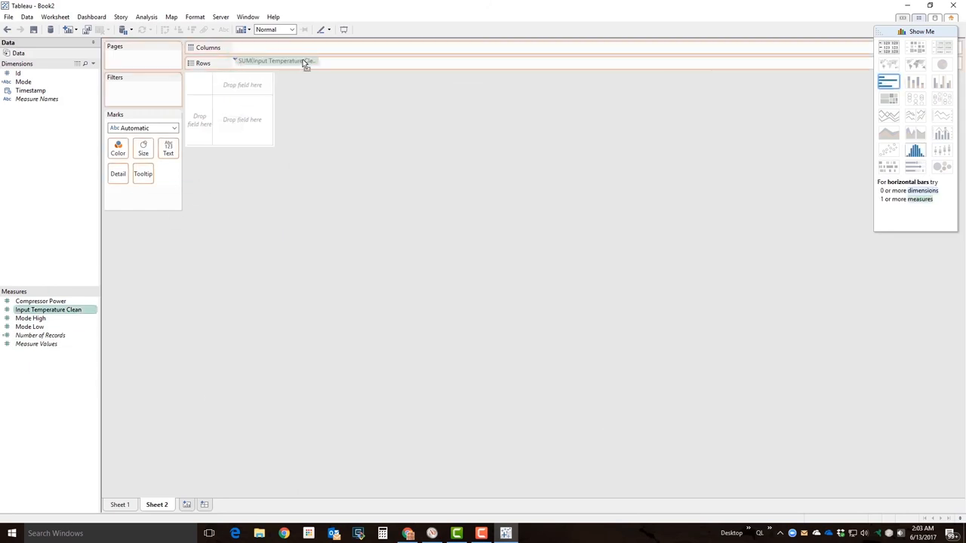
{"action": "left_click_drag", "start_coordinate": [275, 60], "coordinate": [299, 51]}
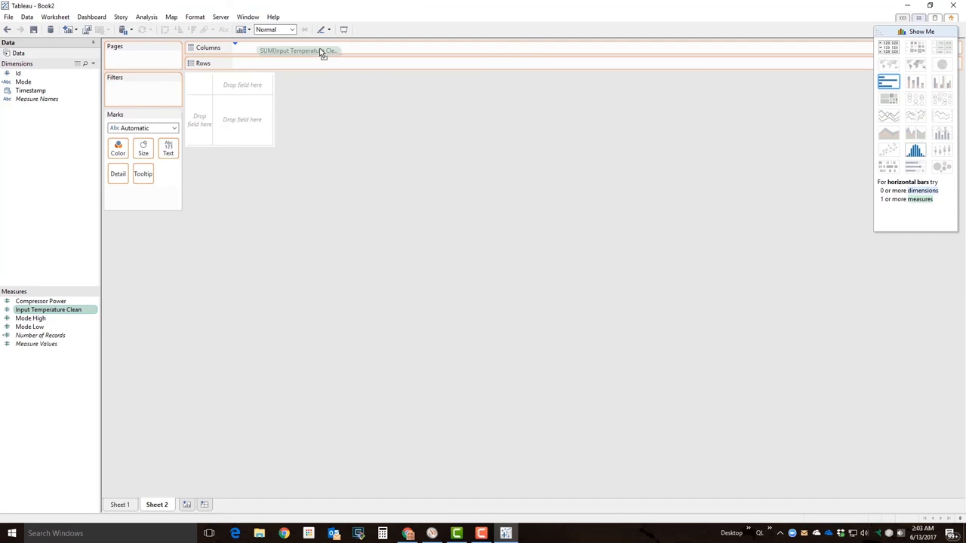
{"action": "left_click", "coordinate": [295, 51]}
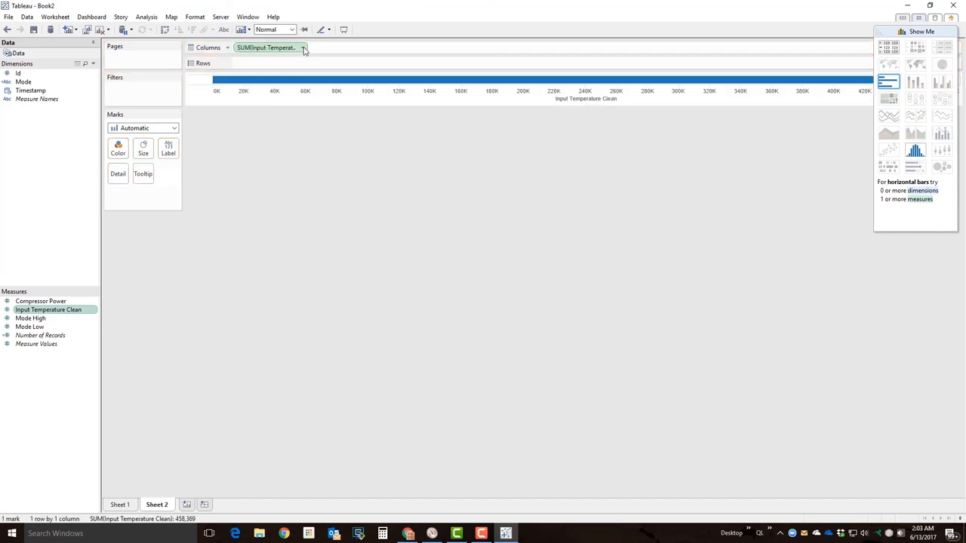
{"action": "left_click", "coordinate": [302, 46]}
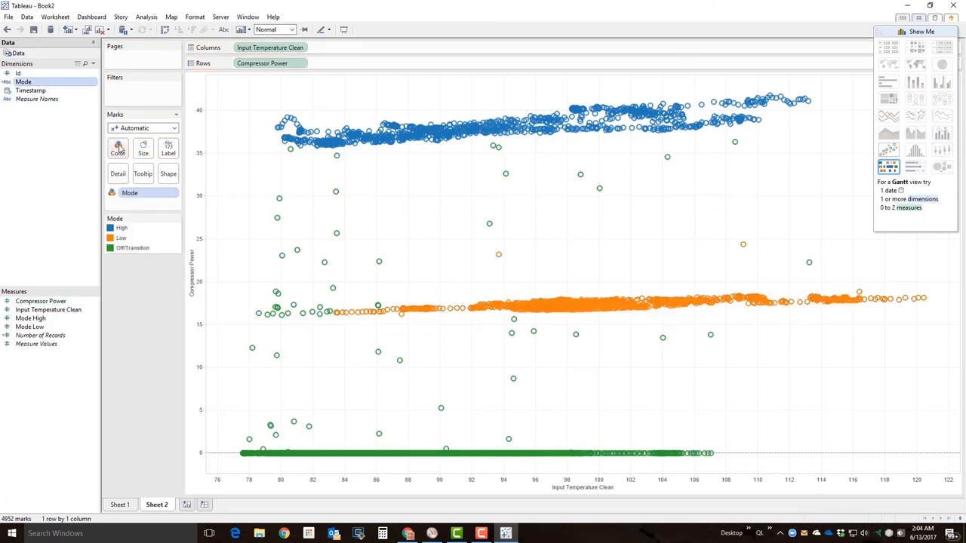
{"action": "mouse_move", "coordinate": [118, 148]}
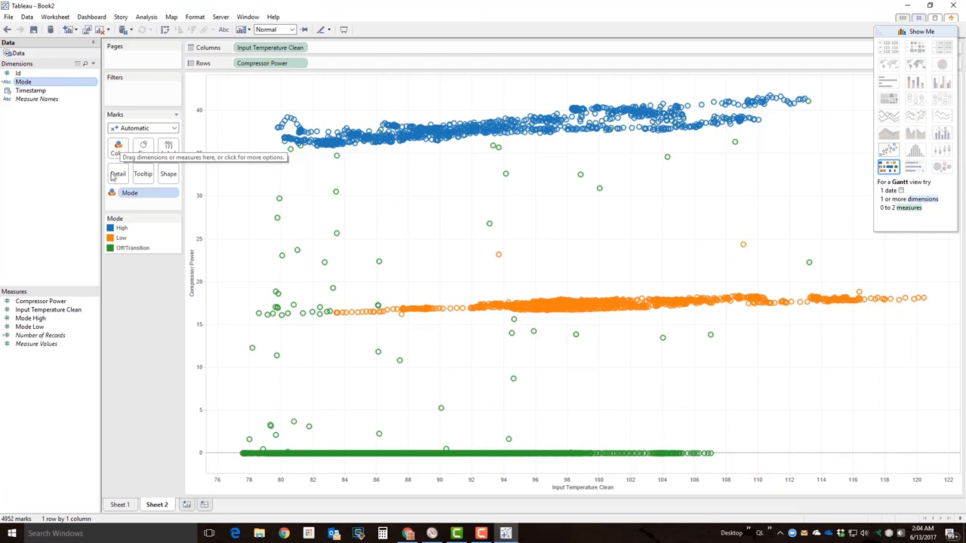
Exclude the Off/Transition points from the Mode colour legend.
{"action": "left_click", "coordinate": [133, 248]}
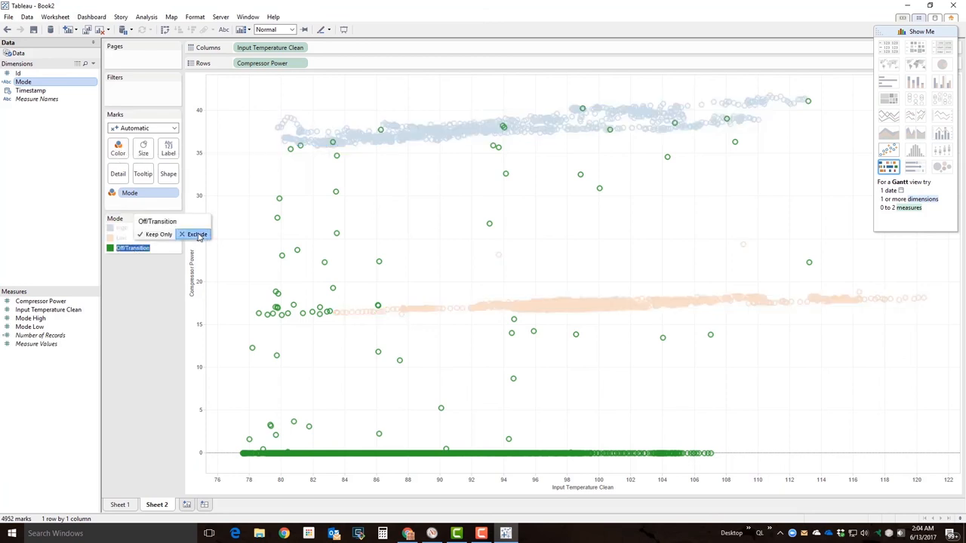
{"action": "left_click", "coordinate": [197, 234]}
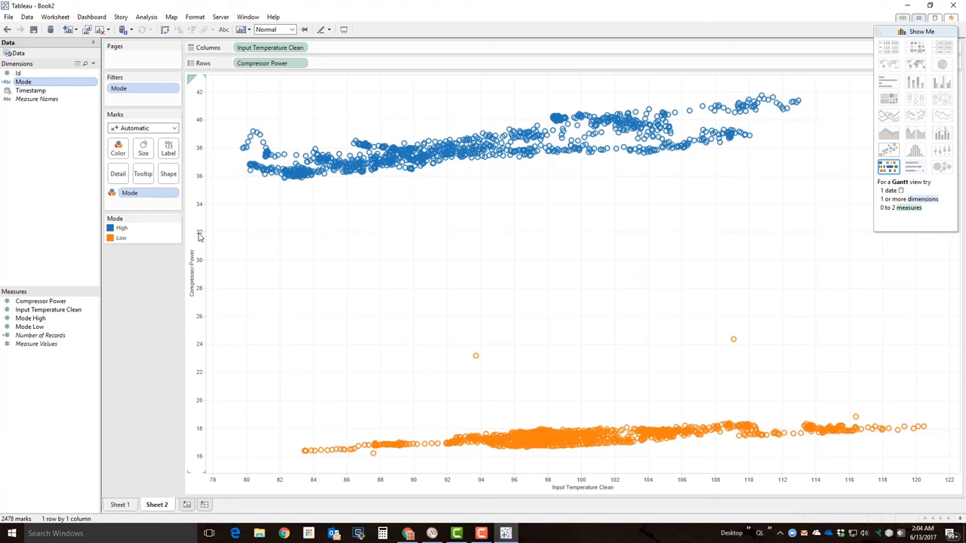